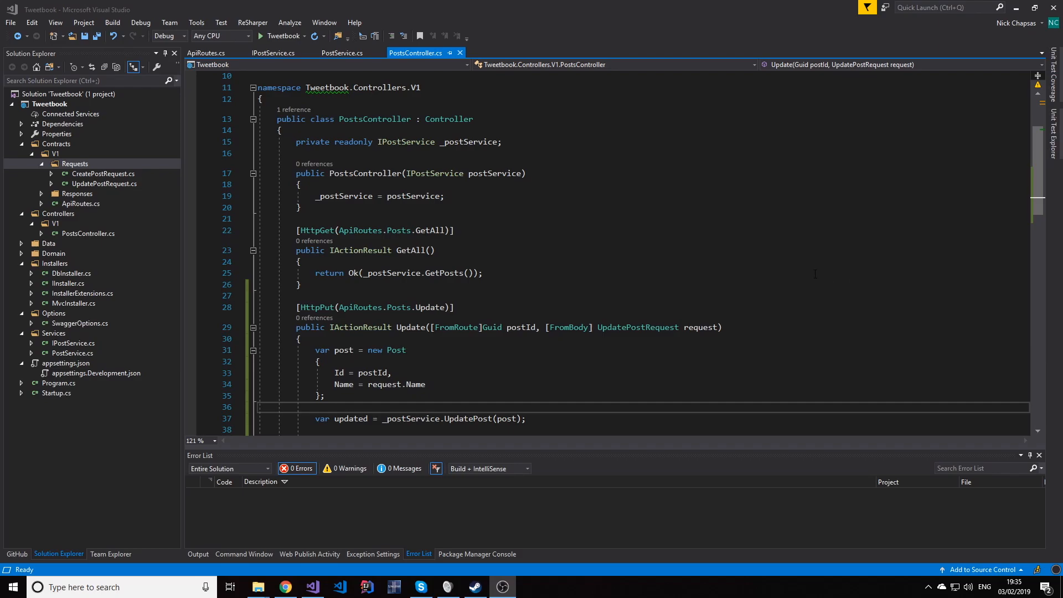
# Open IPostService.cs and duplicate the UpdatePost(Post postToUpdate) declaration below the original
pyautogui.scroll(-3)
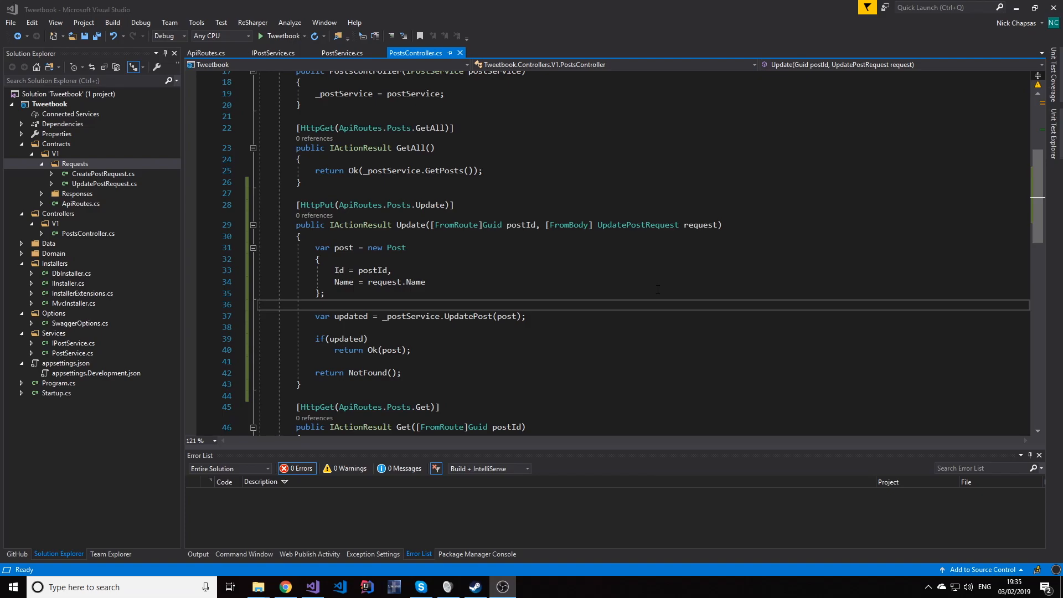
pyautogui.click(273, 53)
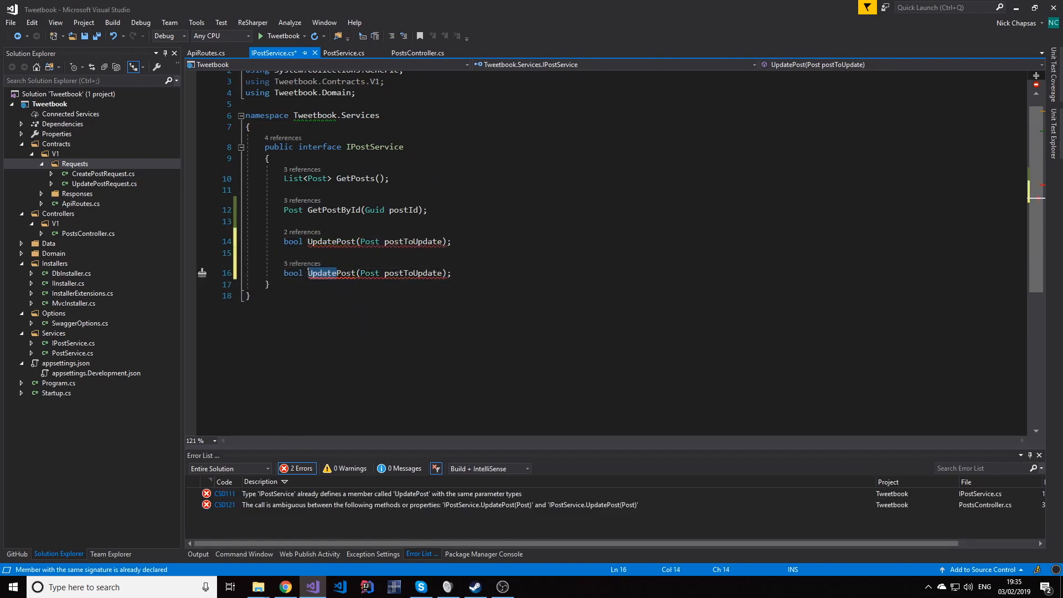
# Rename the duplicate to DeletePost taking Guid postId, then close IPostService.cs
pyautogui.doubleClick(330, 273)
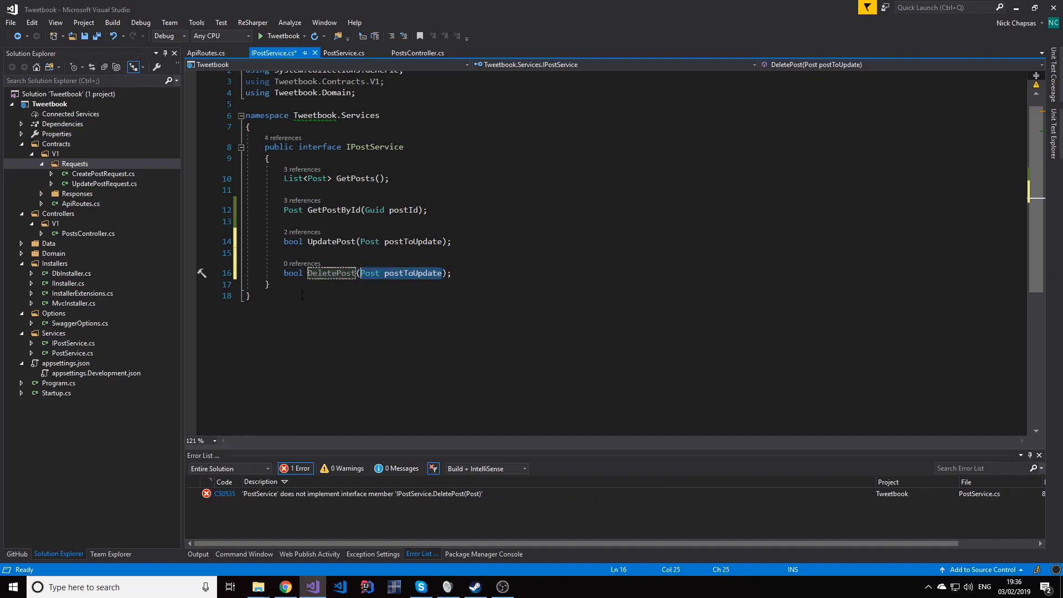
pyautogui.write('Guid')
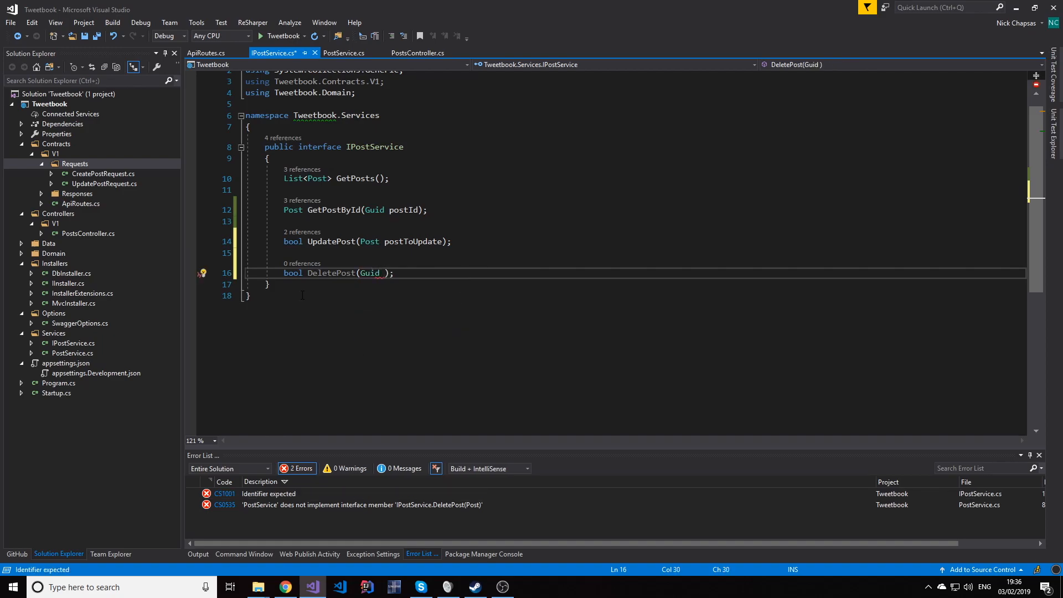
pyautogui.write('postId')
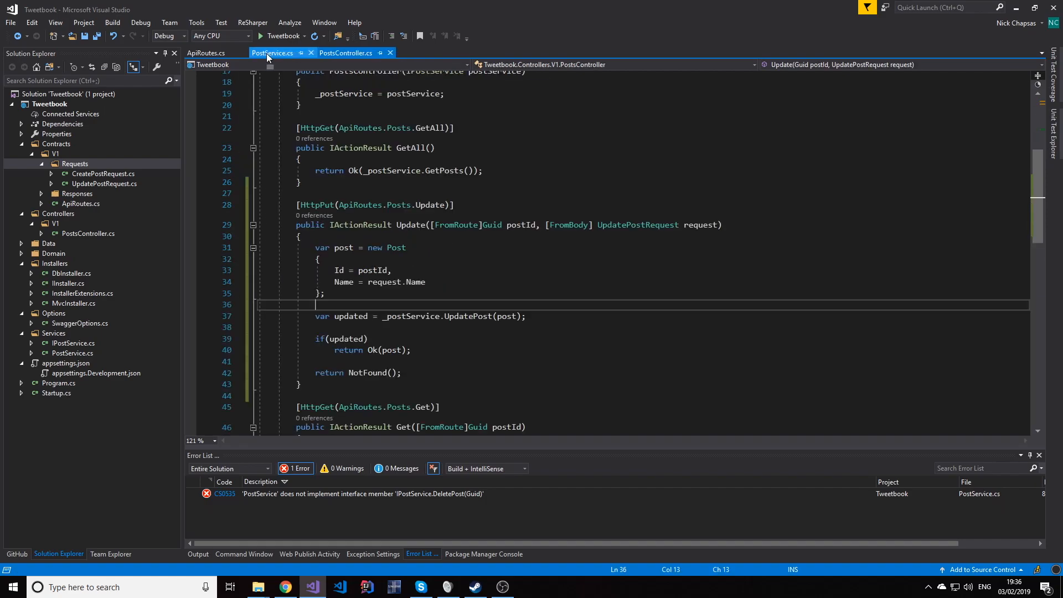
# In PostService, start DeletePost by fetching the post via GetPostById(postId)
pyautogui.click(272, 53)
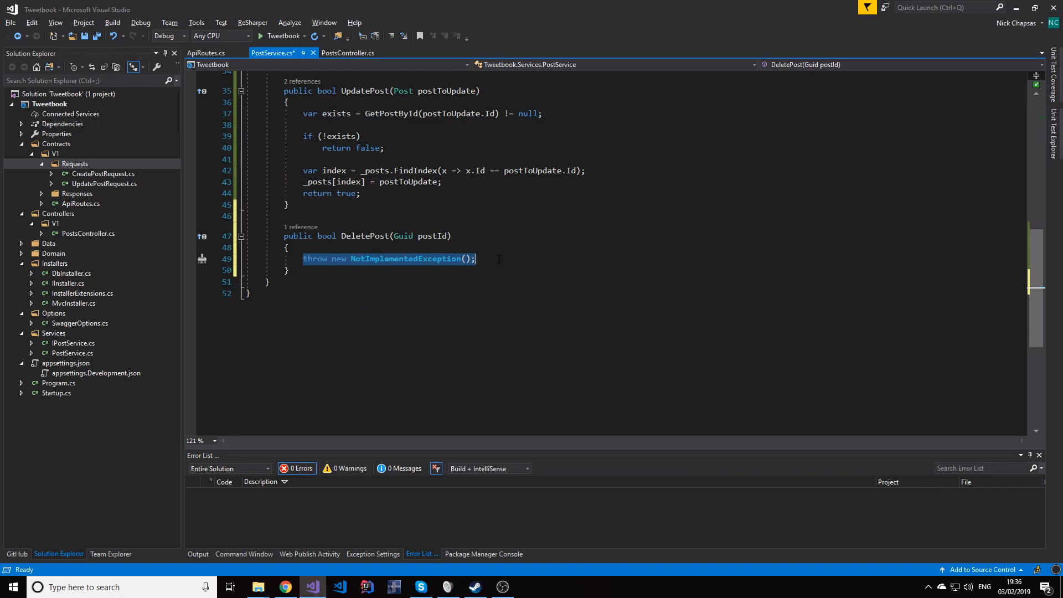
pyautogui.write('var post =')
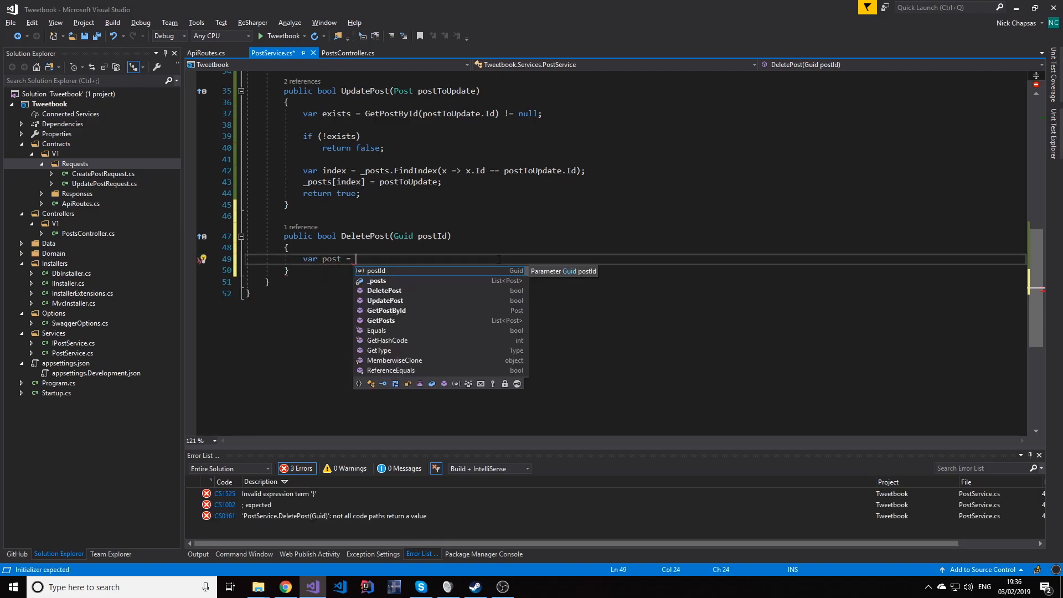
pyautogui.write('GetPostById(postId);')
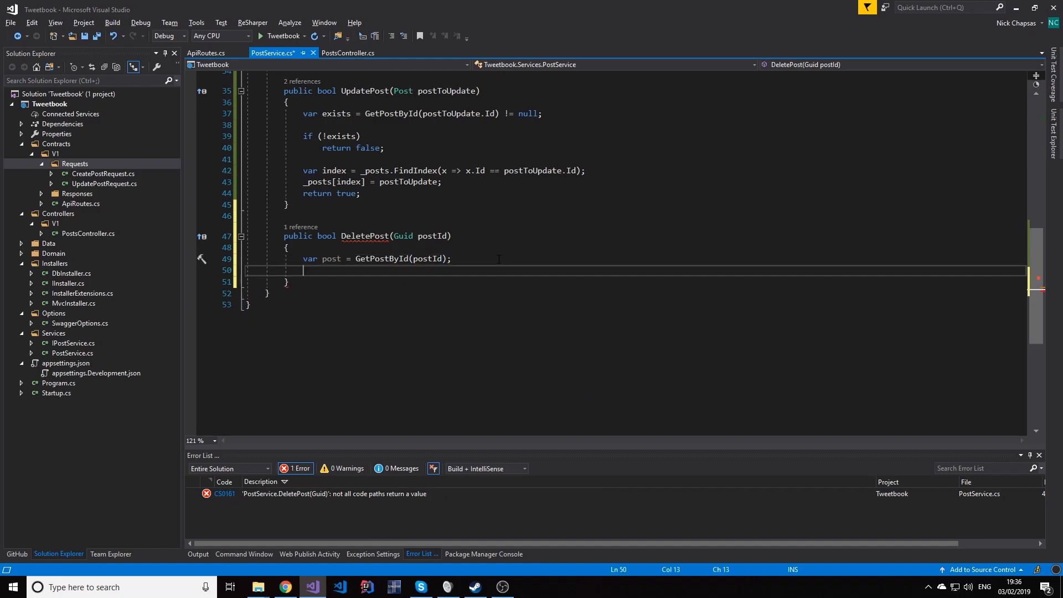
pyautogui.write('_posts')
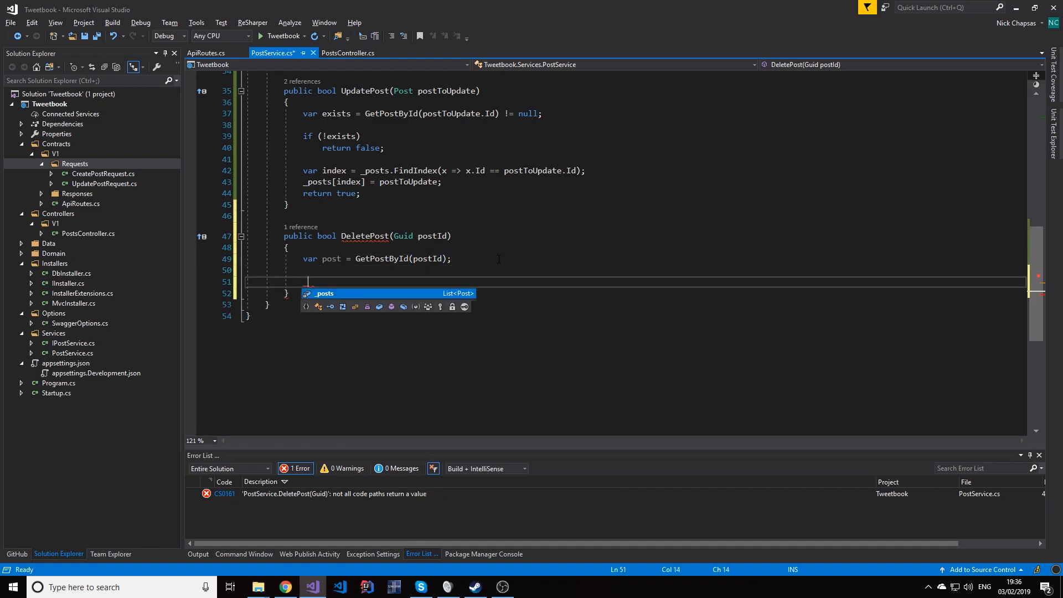
pyautogui.write('_posts.R')
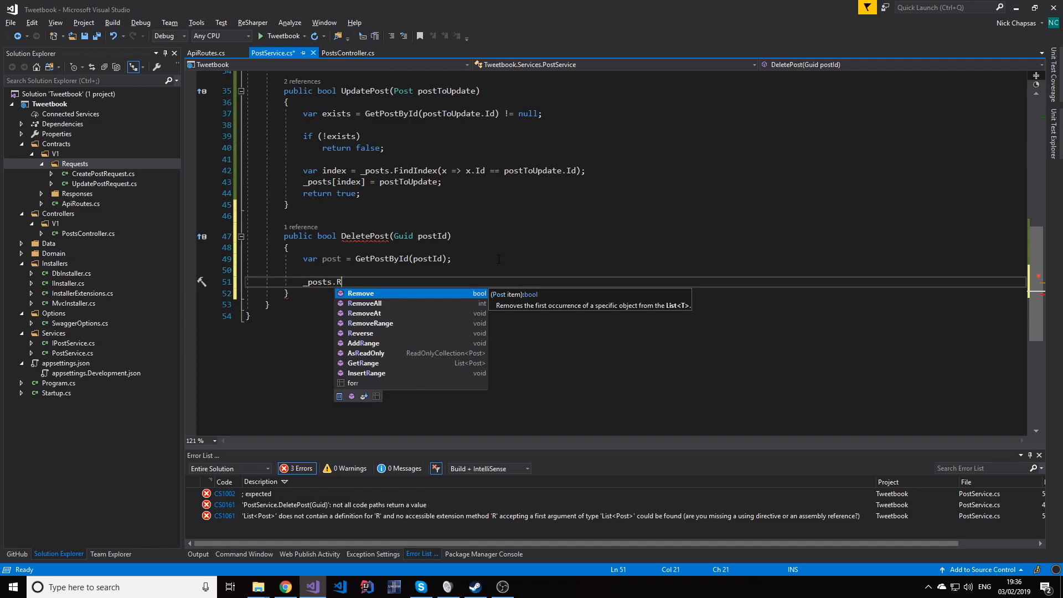
# Remove the post and return true, returning false when it is null; save
pyautogui.write('emove(post);')
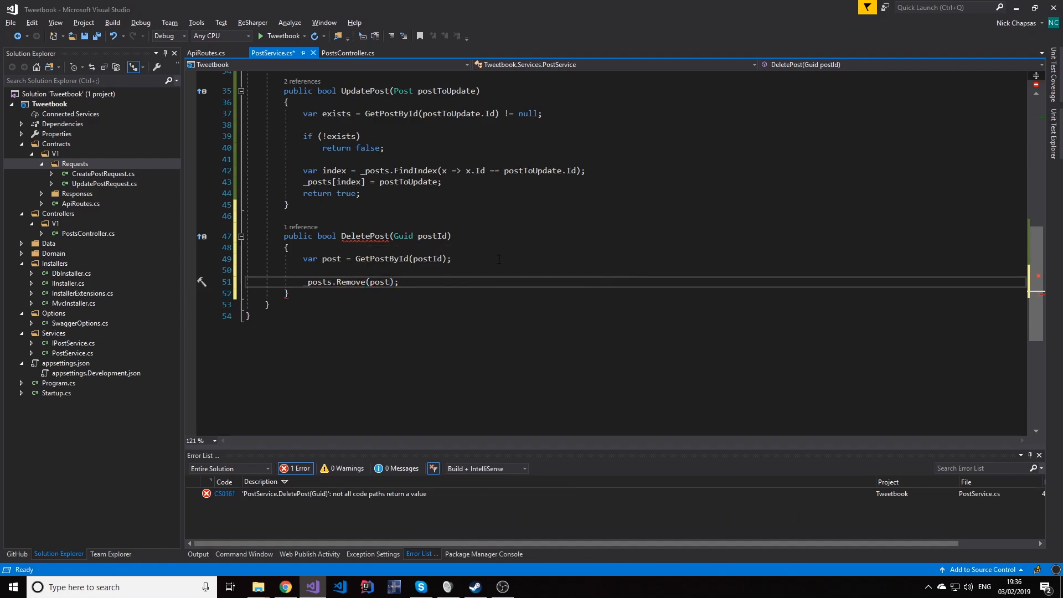
pyautogui.write('return true;')
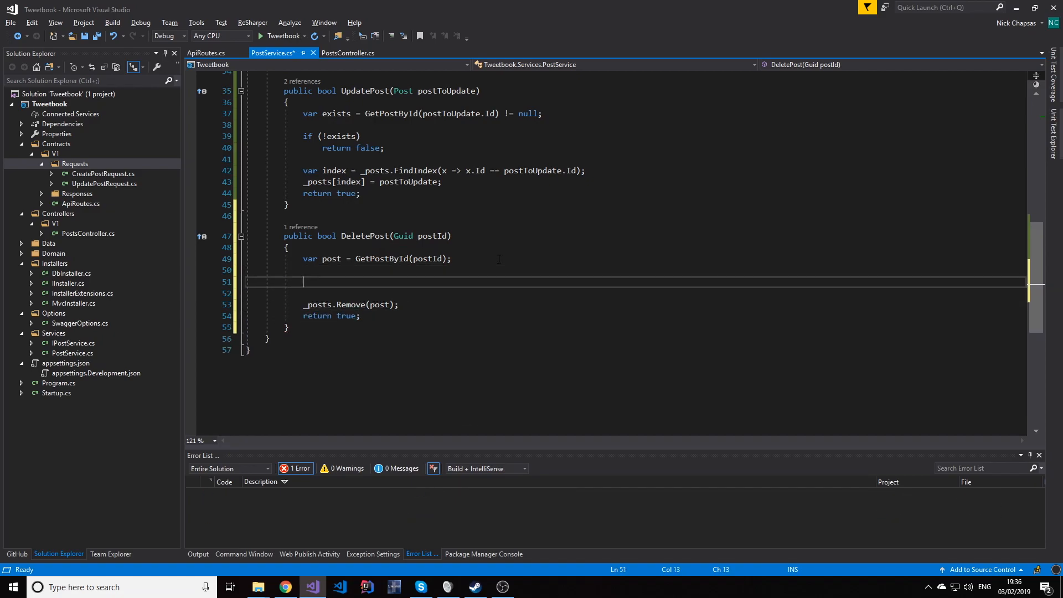
pyautogui.write('if(post == null')
pyautogui.write('return')
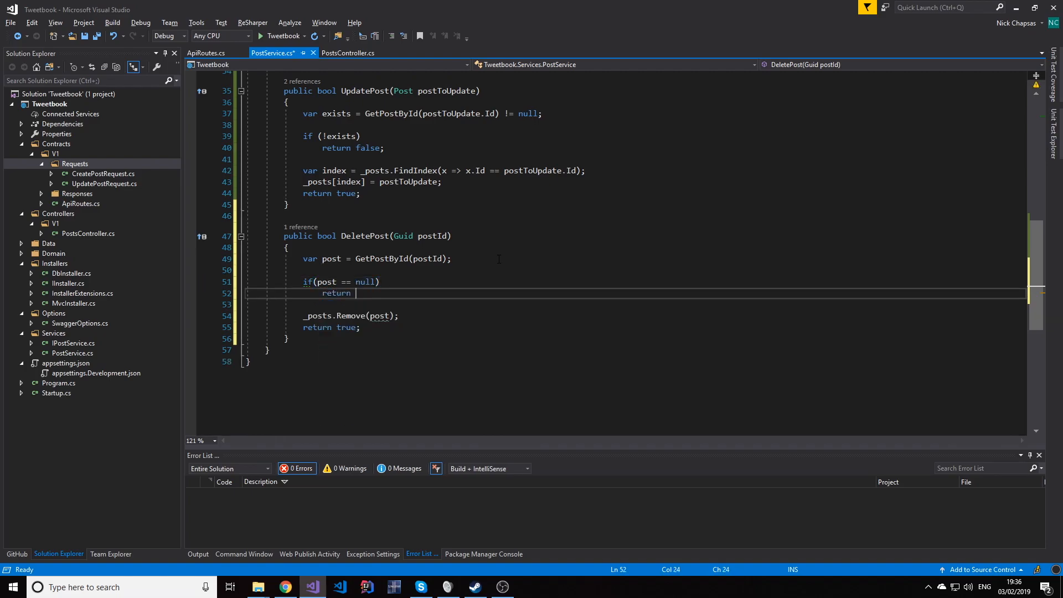
pyautogui.write('false;')
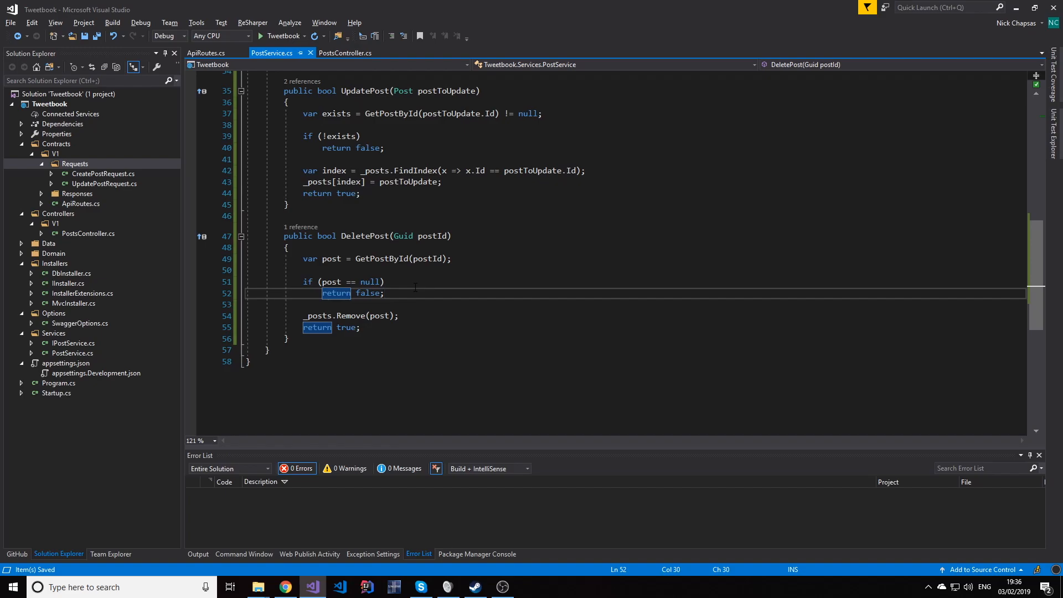
# Add [HttpDelete(ApiRoutes.Posts.Delete)] after Update in PostsController and begin a public IActionResult action
pyautogui.click(345, 53)
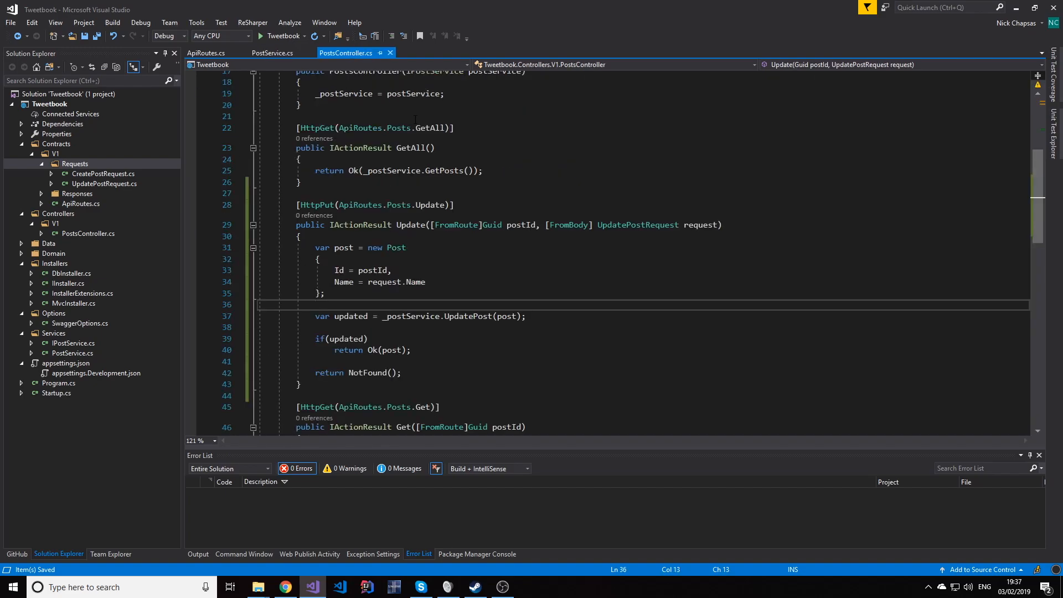
pyautogui.scroll(-3)
pyautogui.write('[HttpDelete')
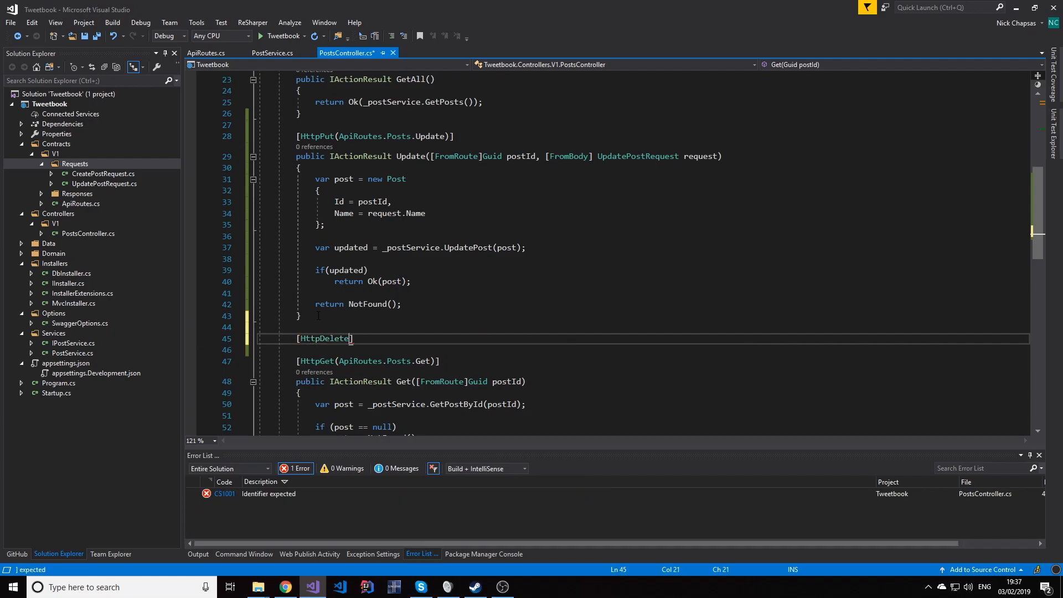
pyautogui.write('(ApiRoutes.')
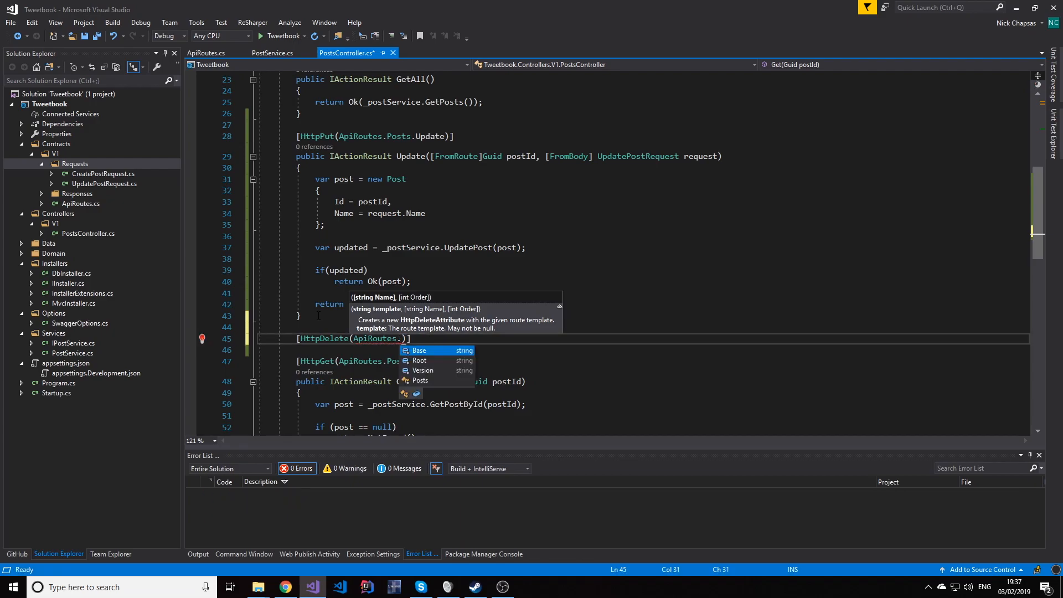
pyautogui.write('Posts.Delete')
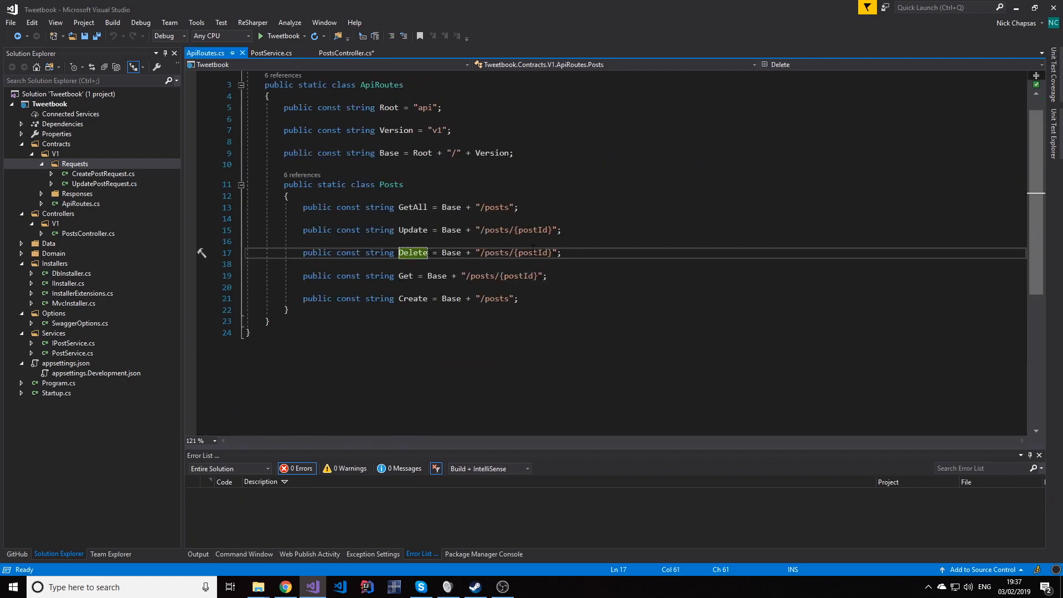
pyautogui.click(280, 53)
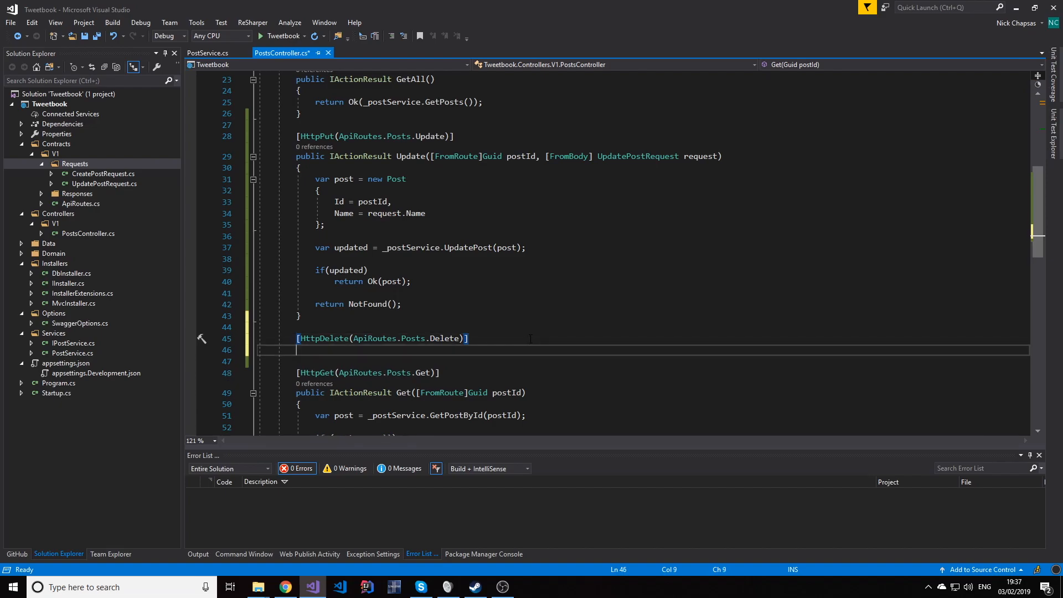
pyautogui.write('public IActionResult D')
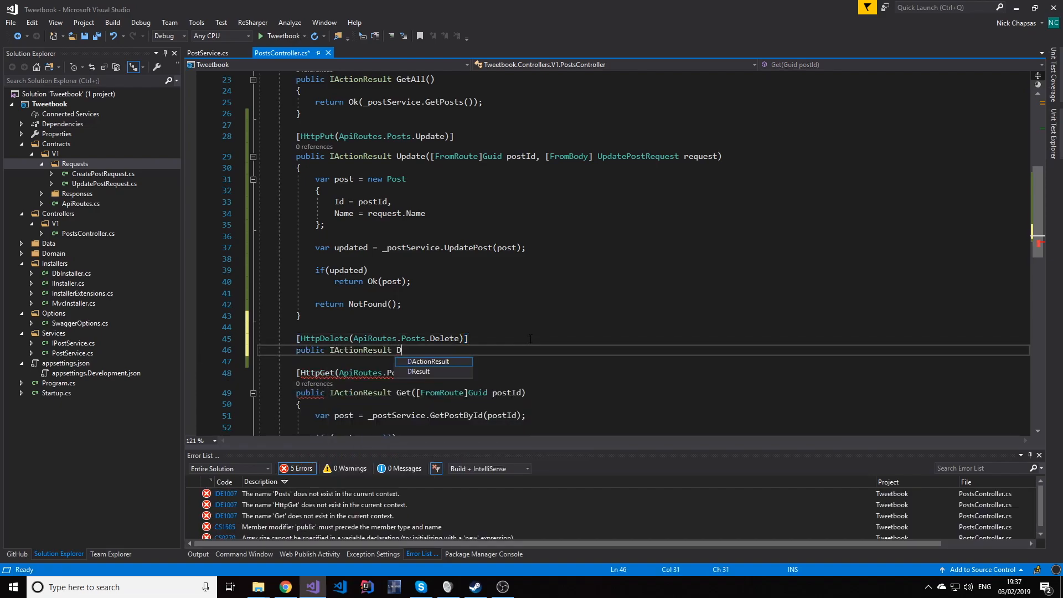
# Name the action Delete and store _postService.DeletePost(postId) in a deleted variable, checked with if(deleted)
pyautogui.write('elete()')
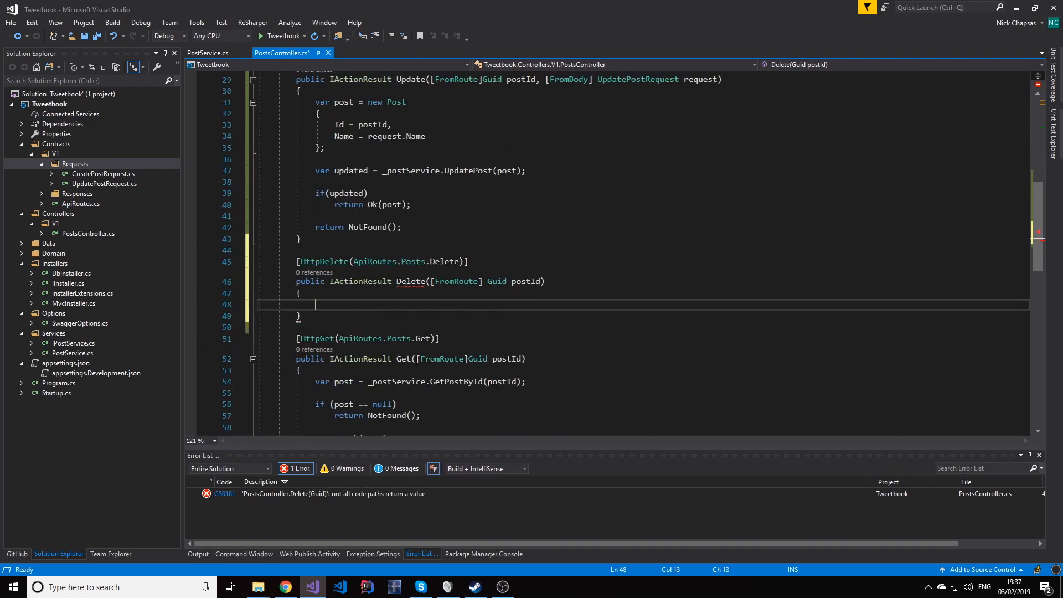
pyautogui.write('var de')
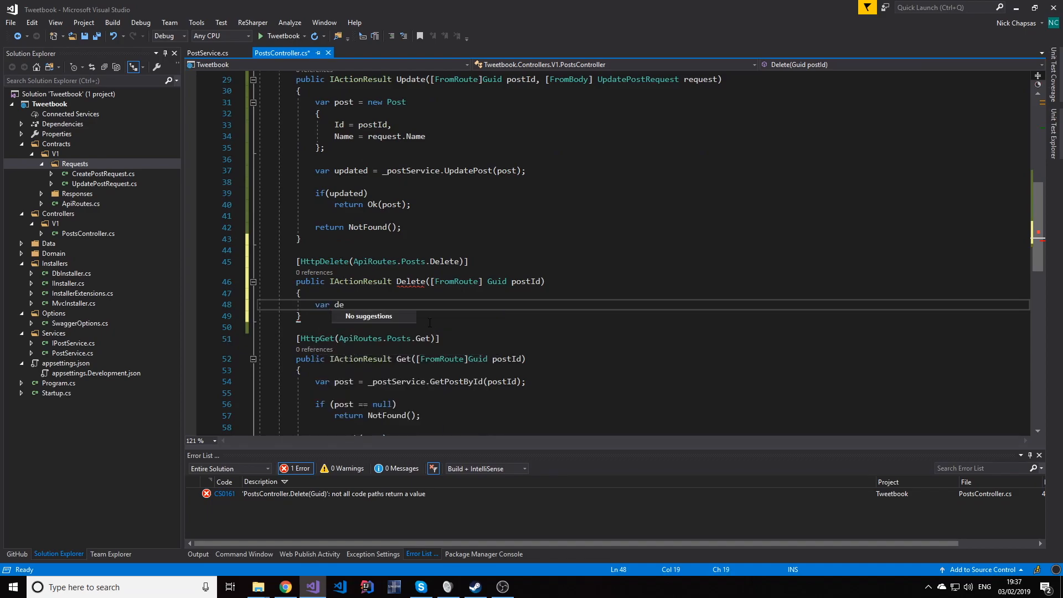
pyautogui.write('leted =')
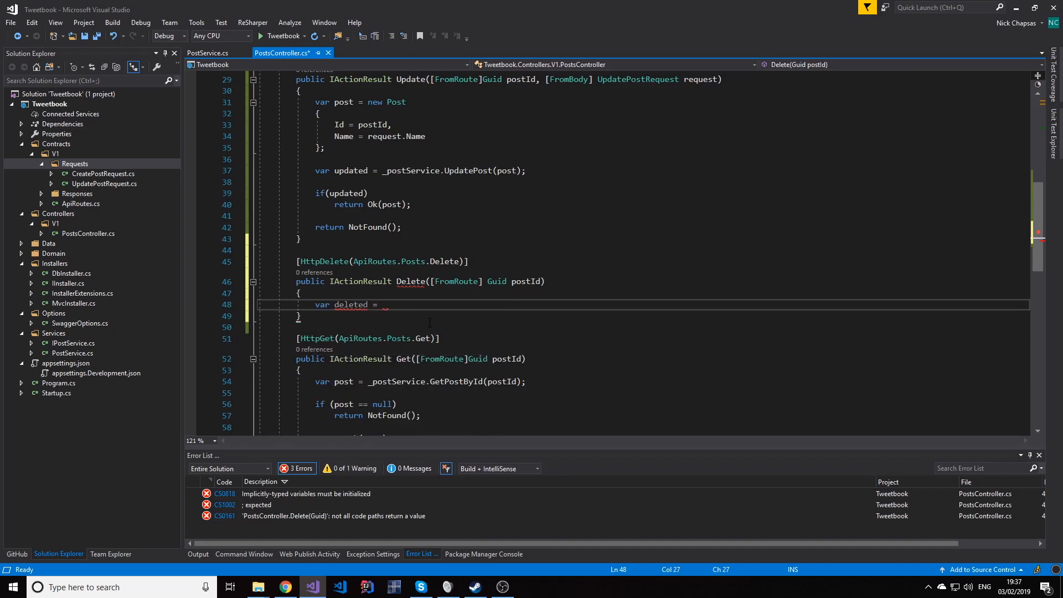
pyautogui.write('_postService.DeletePost(postId);')
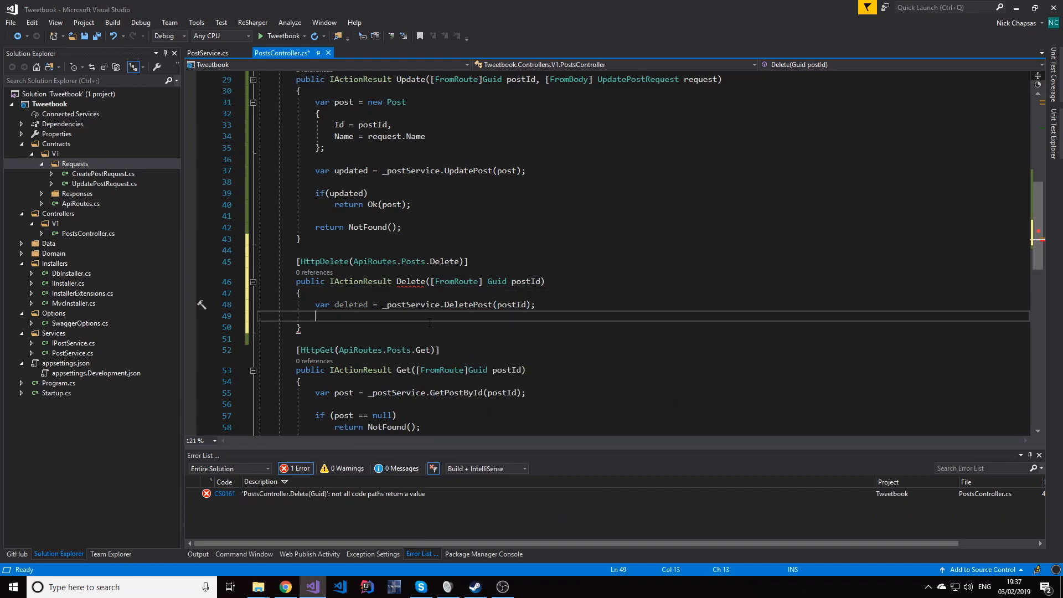
pyautogui.write('if(deleted)')
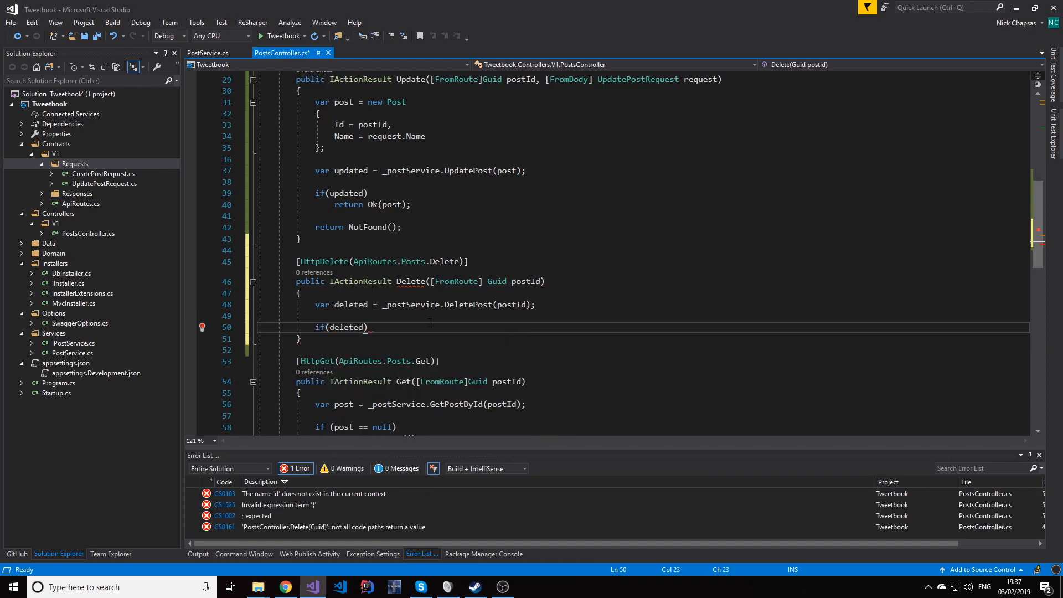
# Return NoContent() when deleted, otherwise NotFound(), then open the Swagger page
pyautogui.write('return')
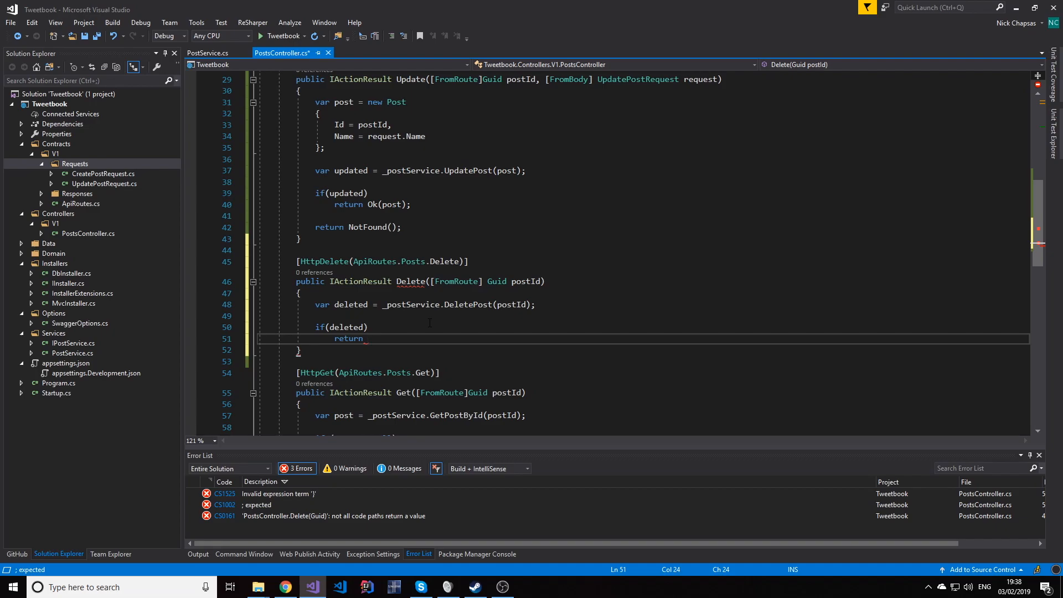
pyautogui.write('NoContent();')
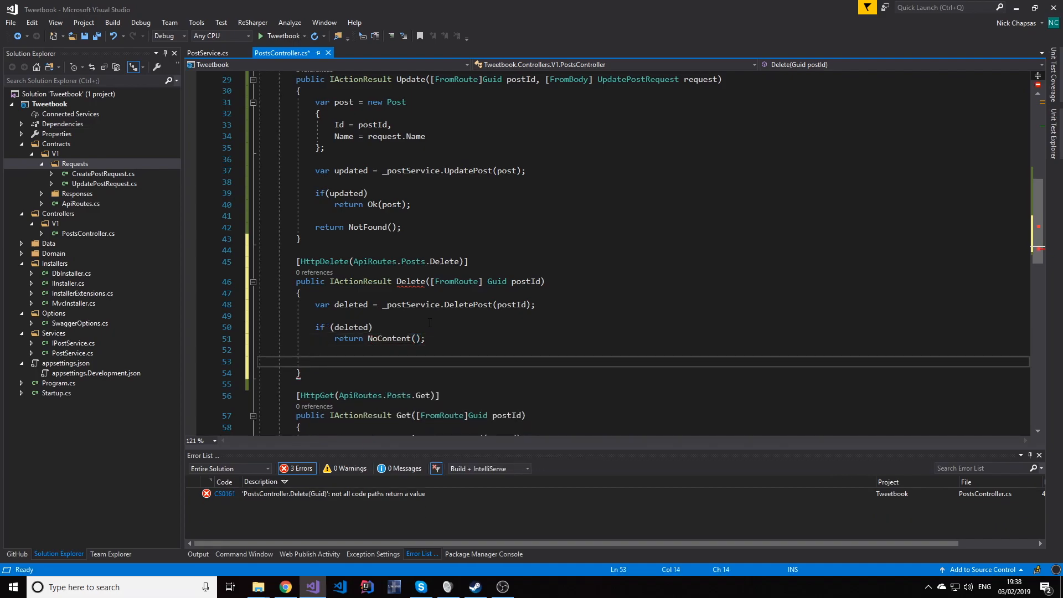
pyautogui.write('return')
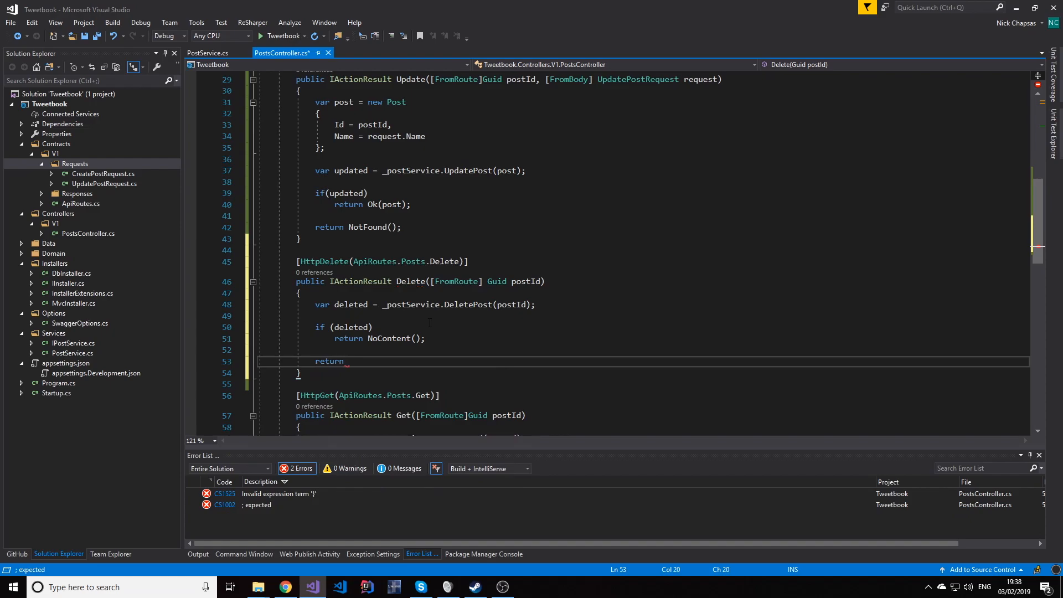
pyautogui.write('NotFound()')
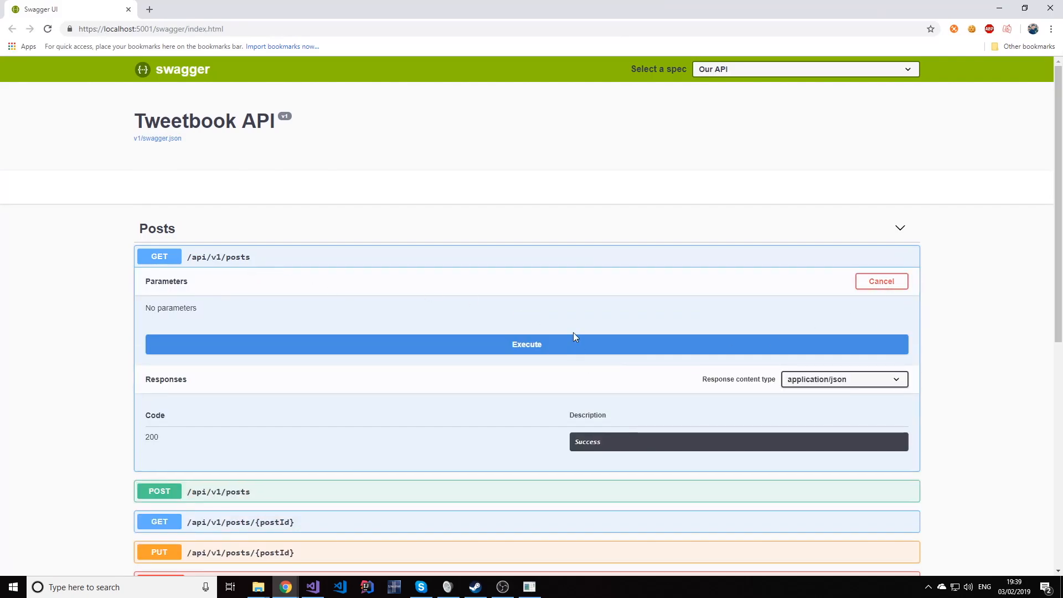
# Expand the DELETE /api/v1/posts/{postId} endpoint to show its postId parameter
pyautogui.click(526, 344)
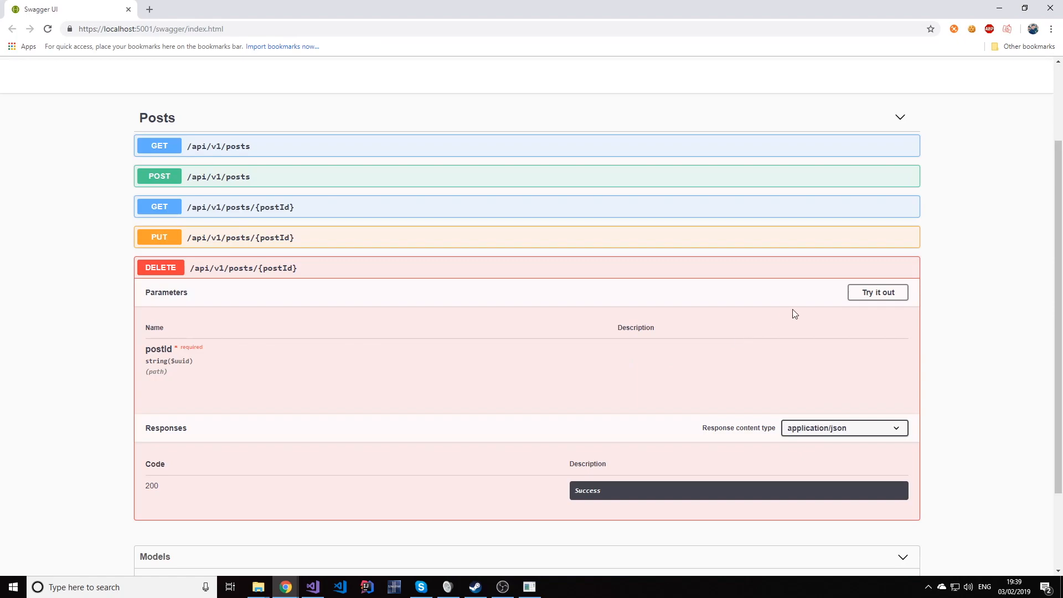
# Delete post 29ac02f7-f7c1-4c5f-9b30-d11a1bba5174 for 204, then repeat it for 404
pyautogui.click(877, 292)
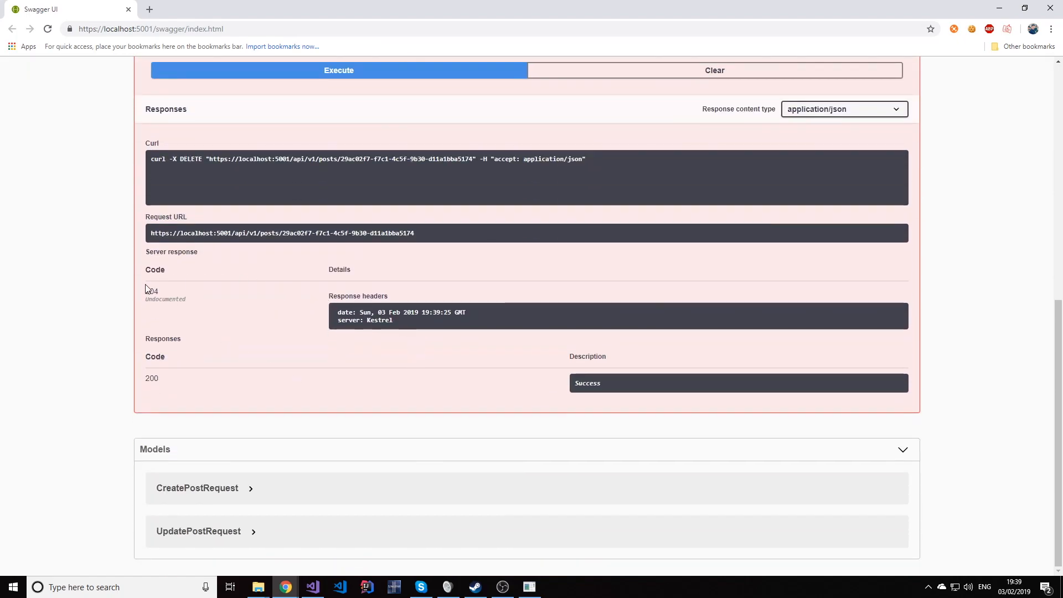
pyautogui.doubleClick(151, 291)
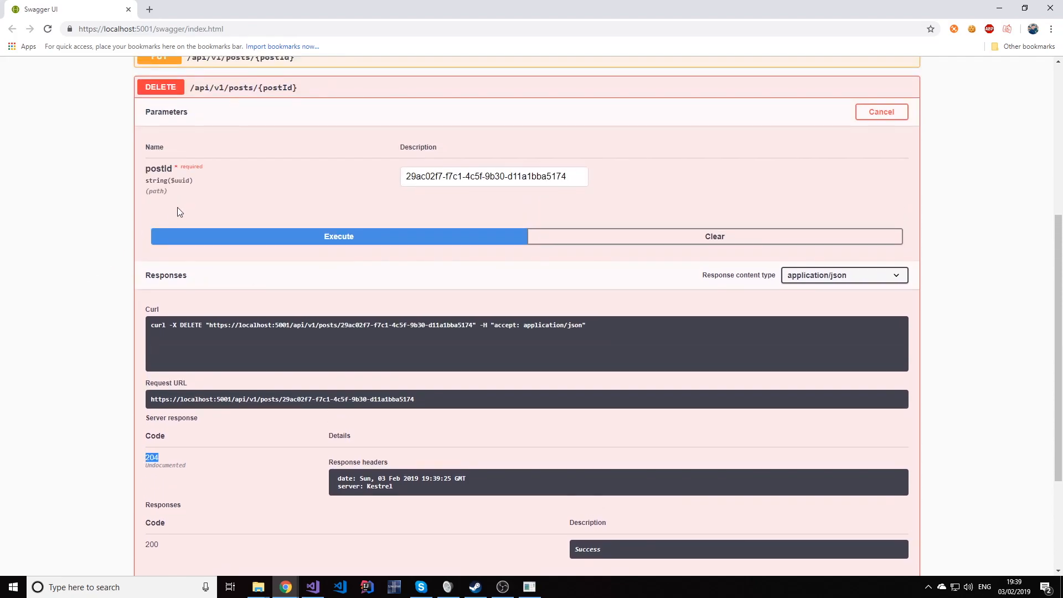
pyautogui.click(338, 236)
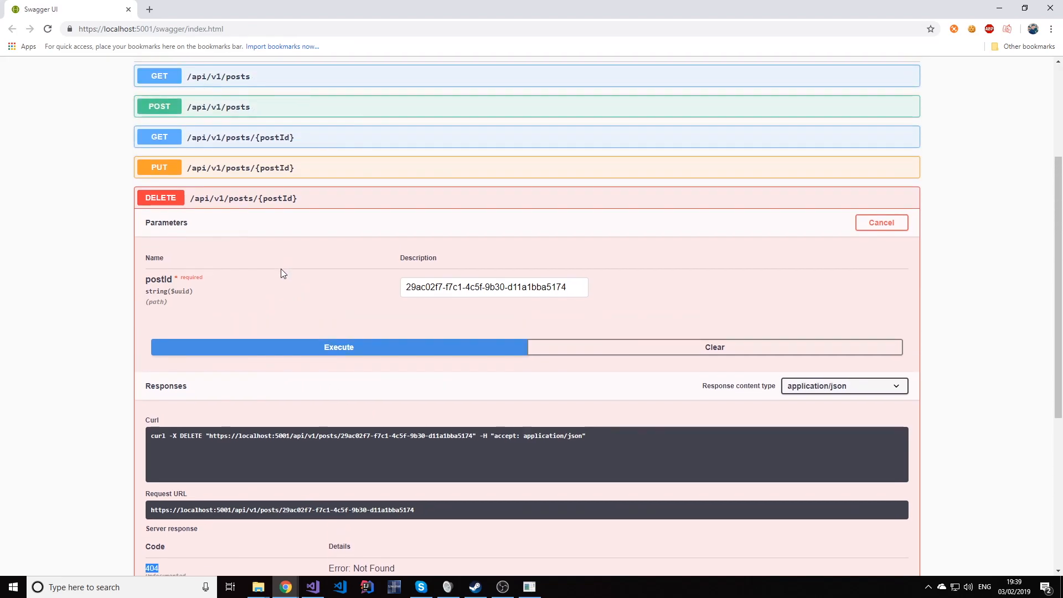
pyautogui.click(881, 223)
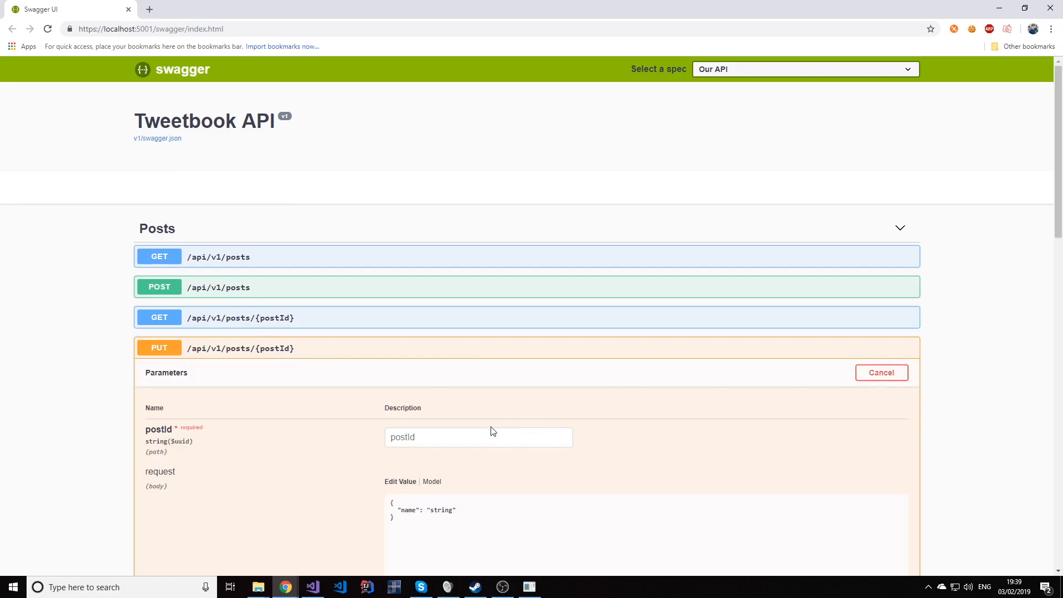
# Execute GET /api/v1/posts and select the response showing Post Name 1 through 4
pyautogui.click(526, 362)
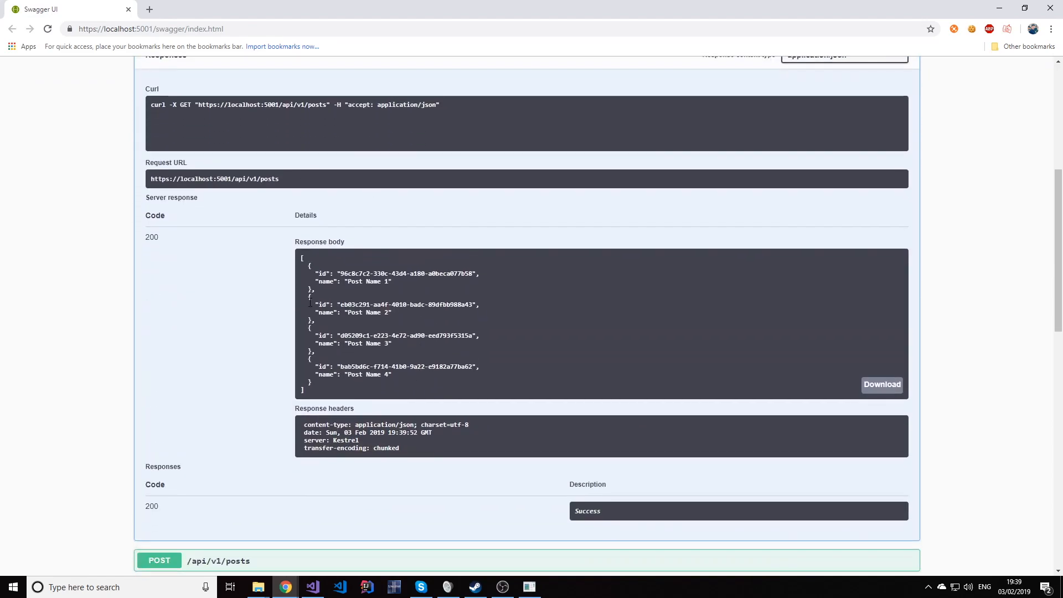
pyautogui.moveTo(302, 271); pyautogui.dragTo(392, 380)
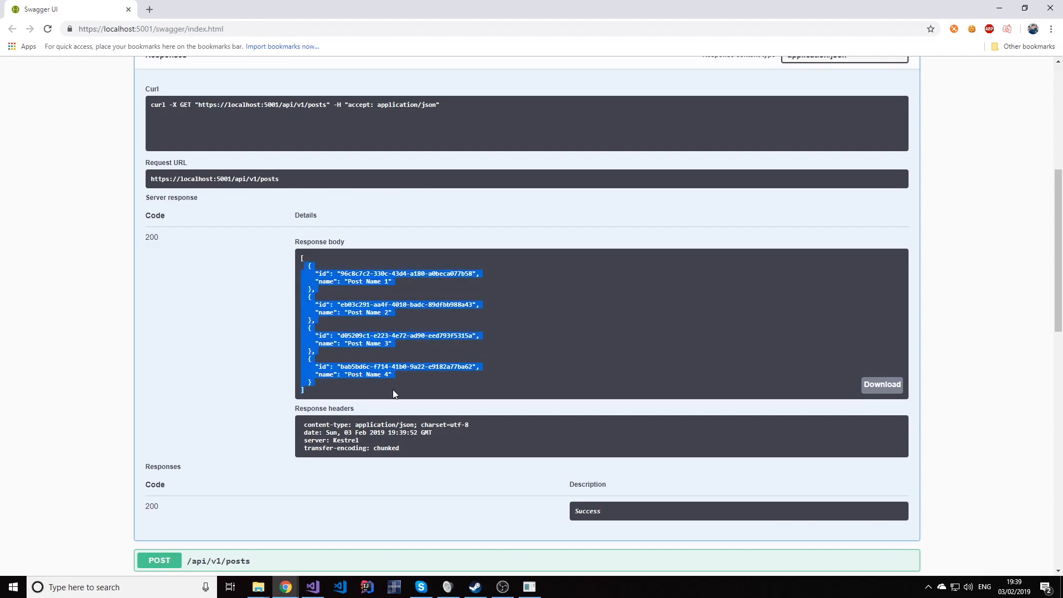